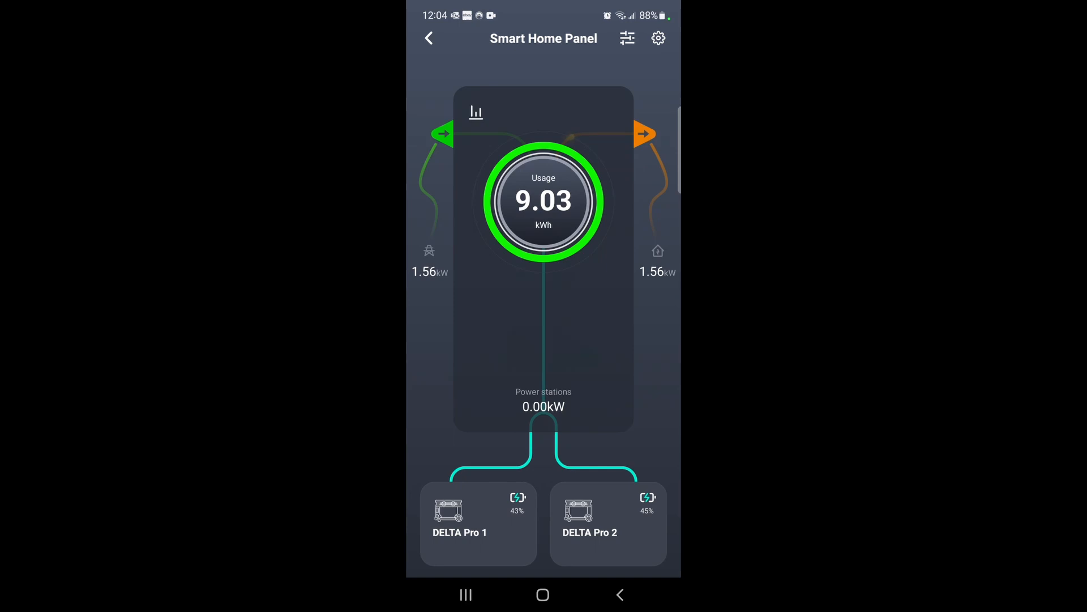
Review the Smart Home Panel settings: 90% charge level, 10% discharge level, 30A max currents
left_click(658, 38)
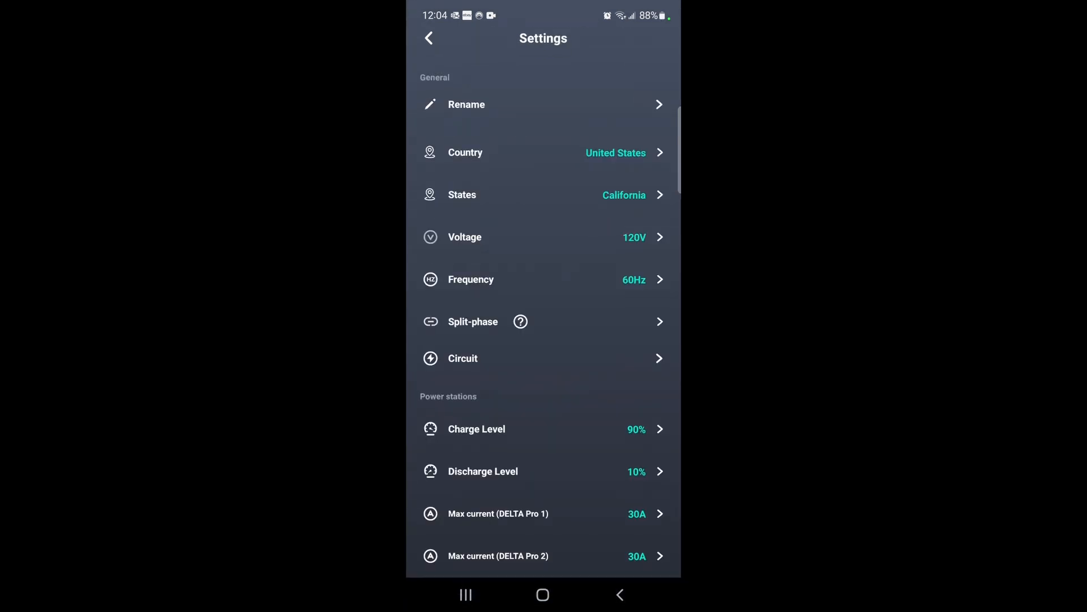
scroll("down", 3)
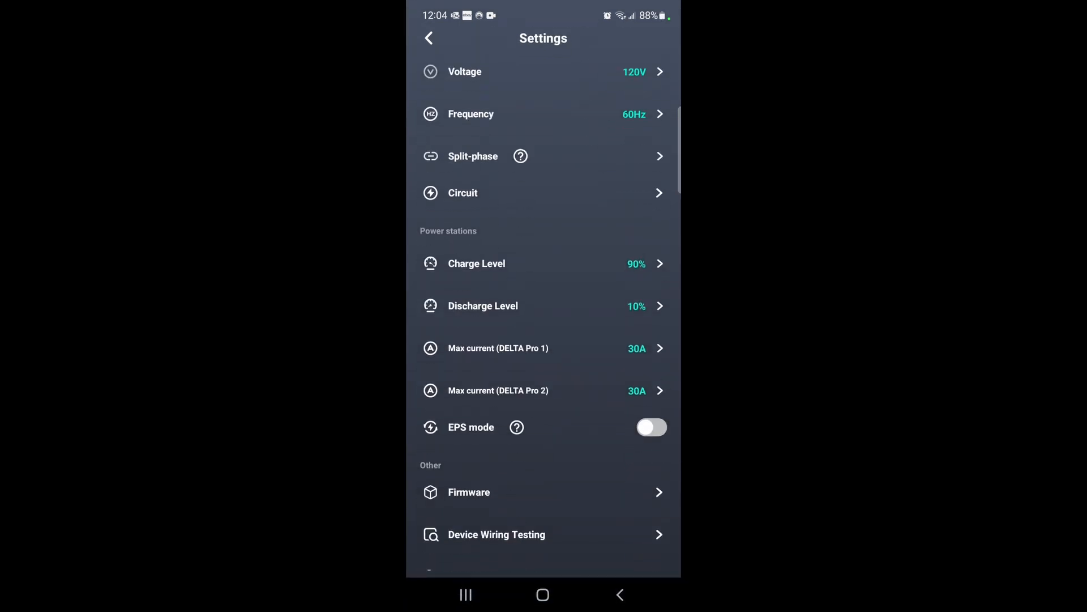
scroll("up", 3)
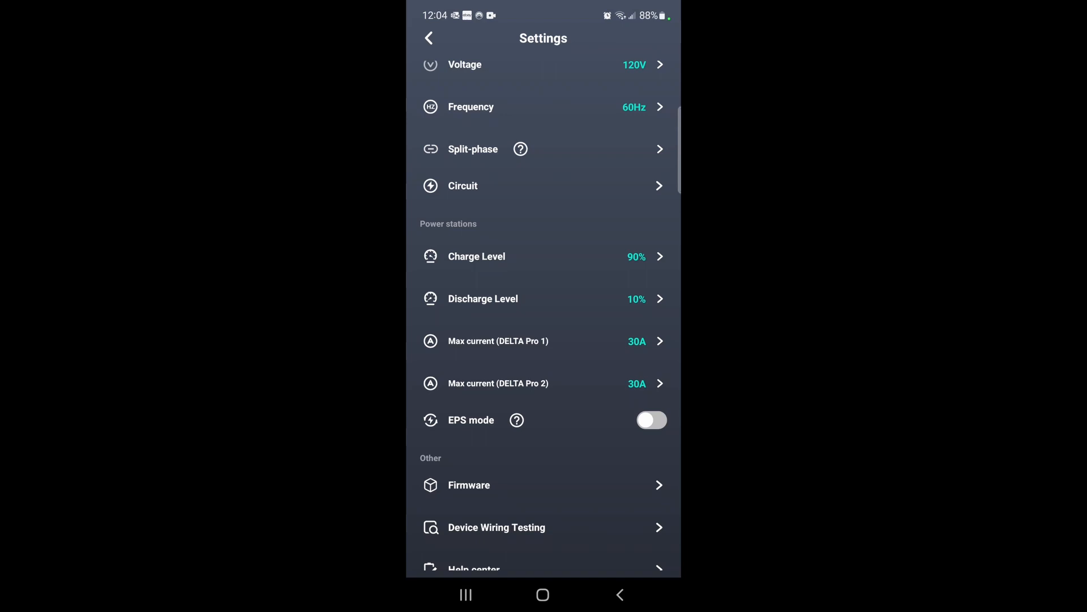
Go back to the Smart Home Panel overview showing 9.05 kWh usage and 2.11 kW power
left_click(429, 38)
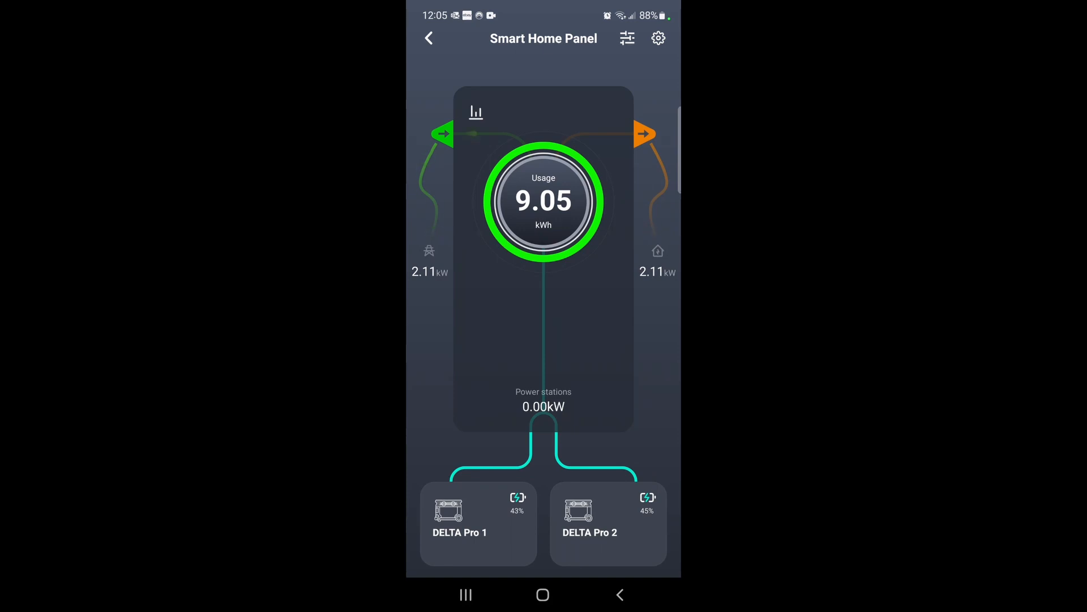
Check the DELTA Pro 2 battery details, then close the detail sheet
left_click(477, 522)
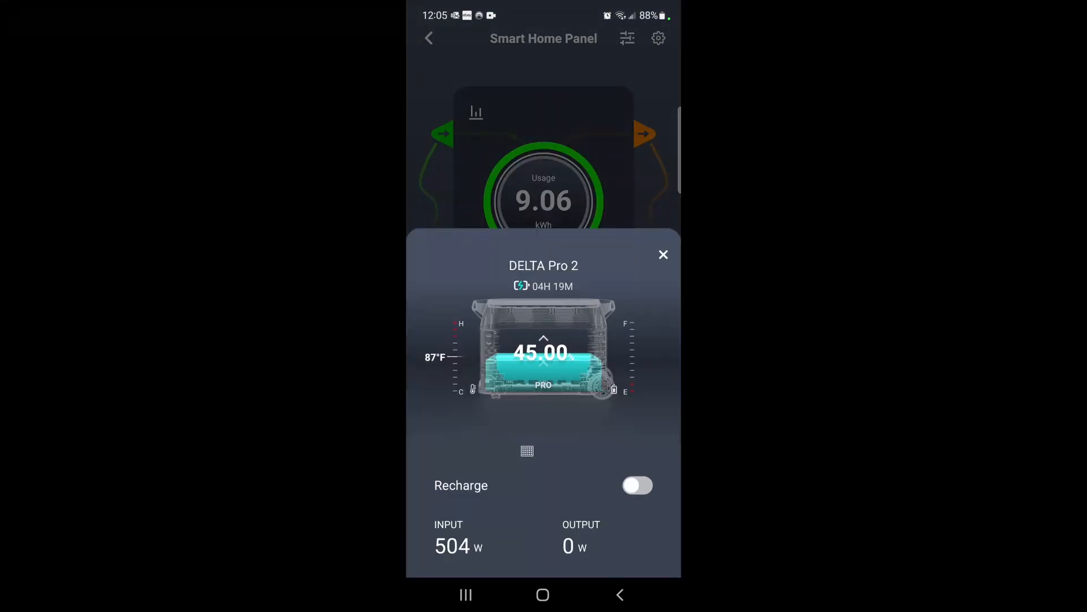
left_click(662, 254)
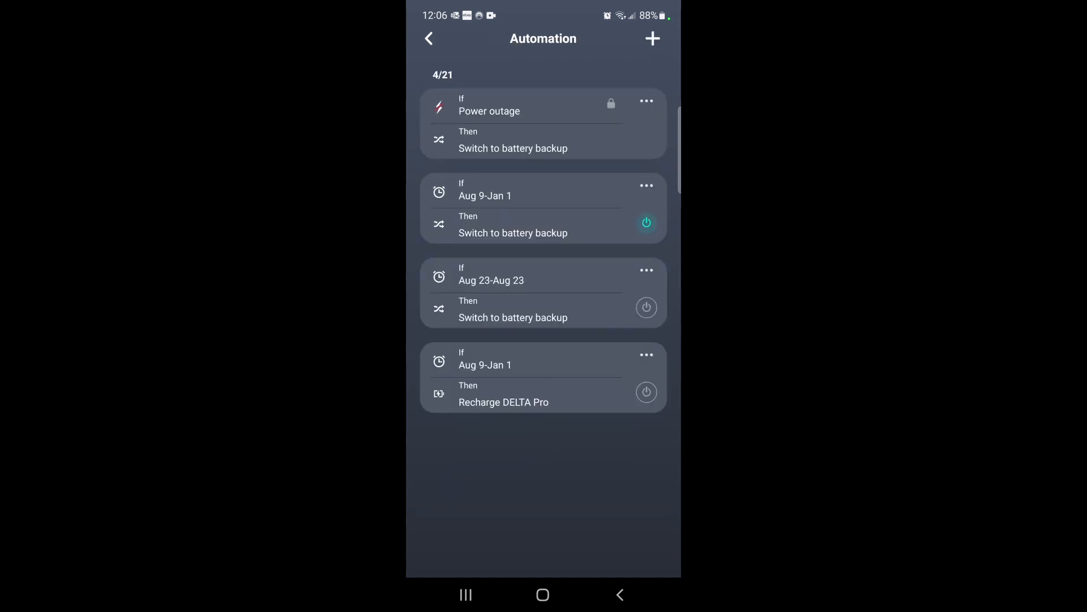
Inspect the daily 09:30–12:00 'Recharge DELTA Pro' rule, then go back to the overview
left_click(543, 376)
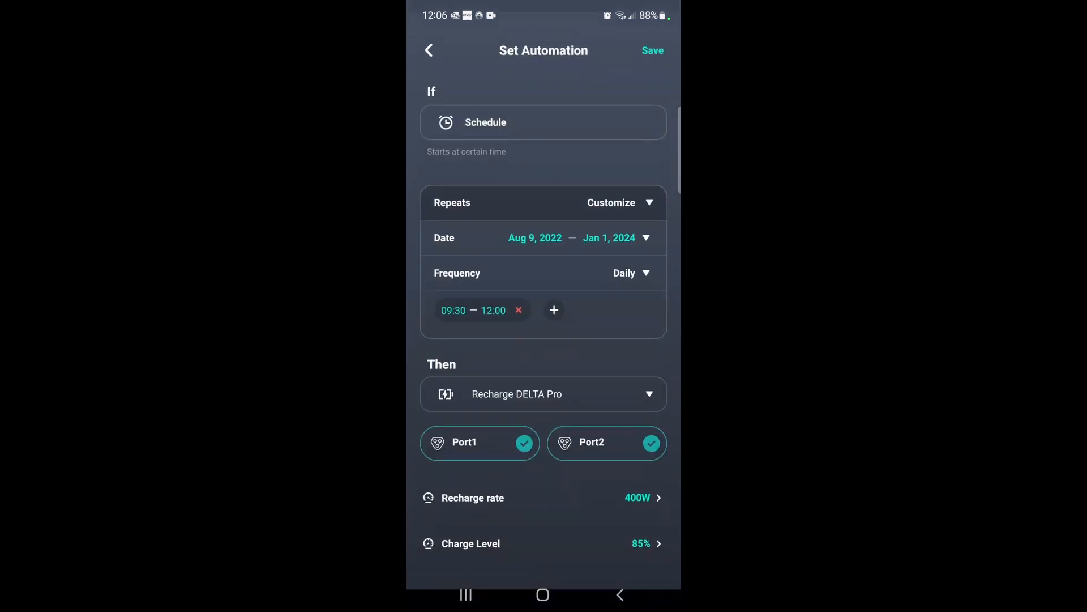
scroll("up", 3)
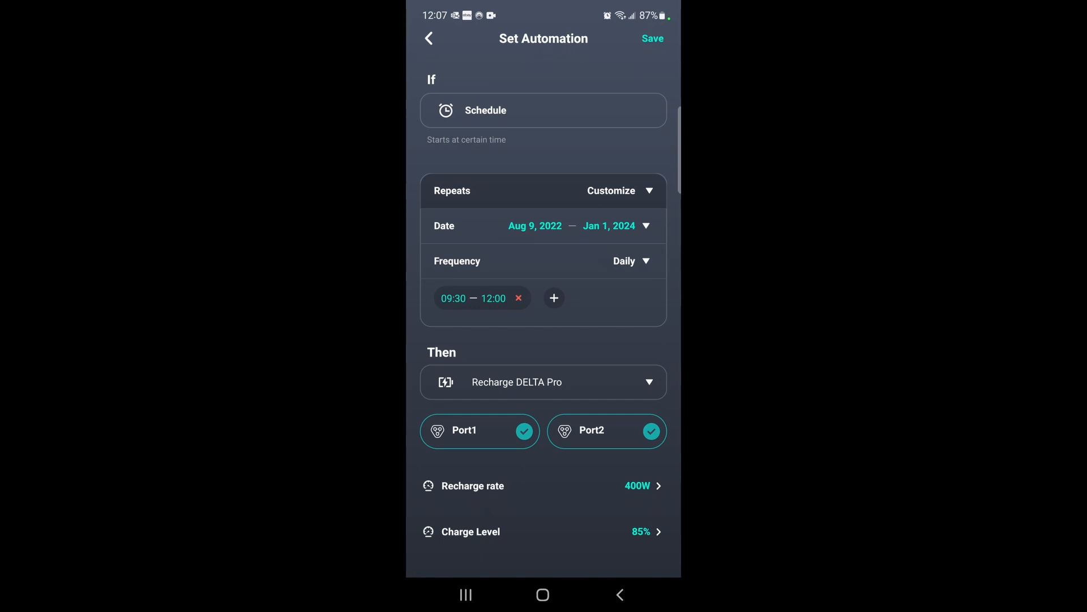
left_click(428, 38)
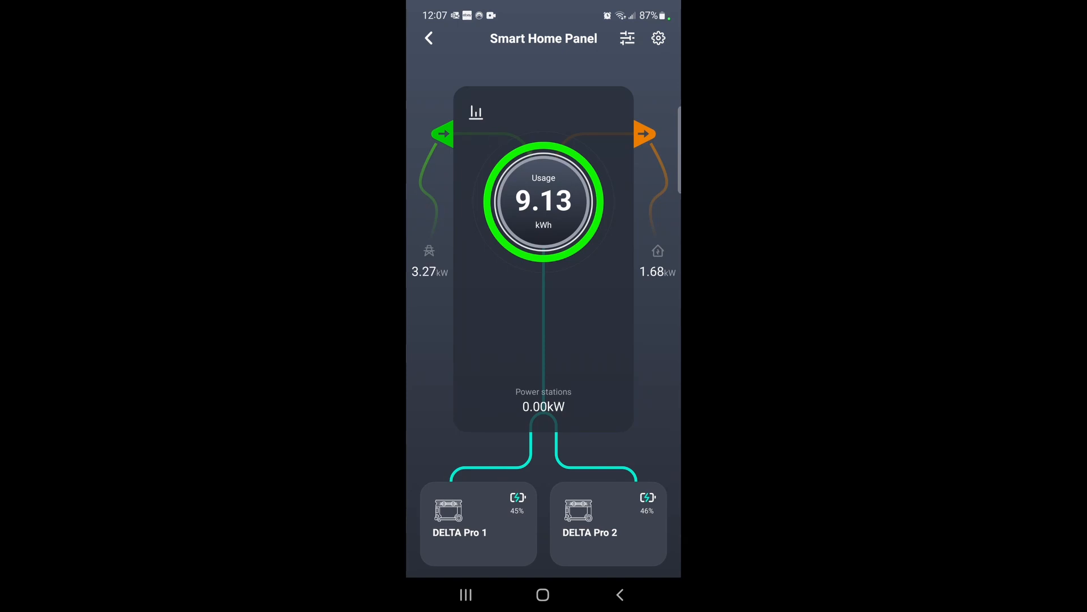
Show the Dashboard's Power stations usage overview for the week
left_click(476, 112)
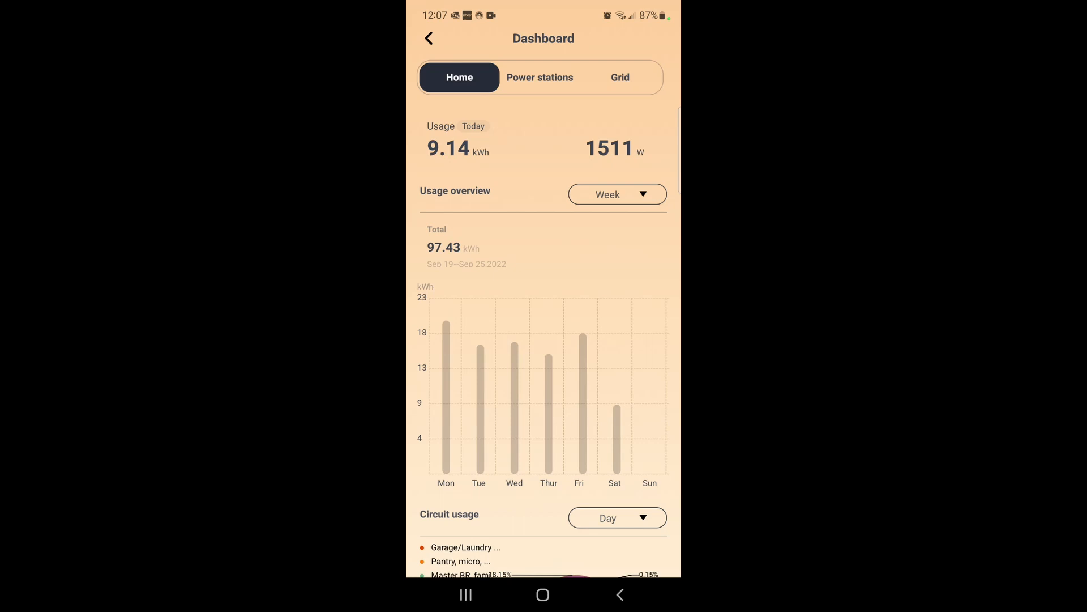
left_click(540, 77)
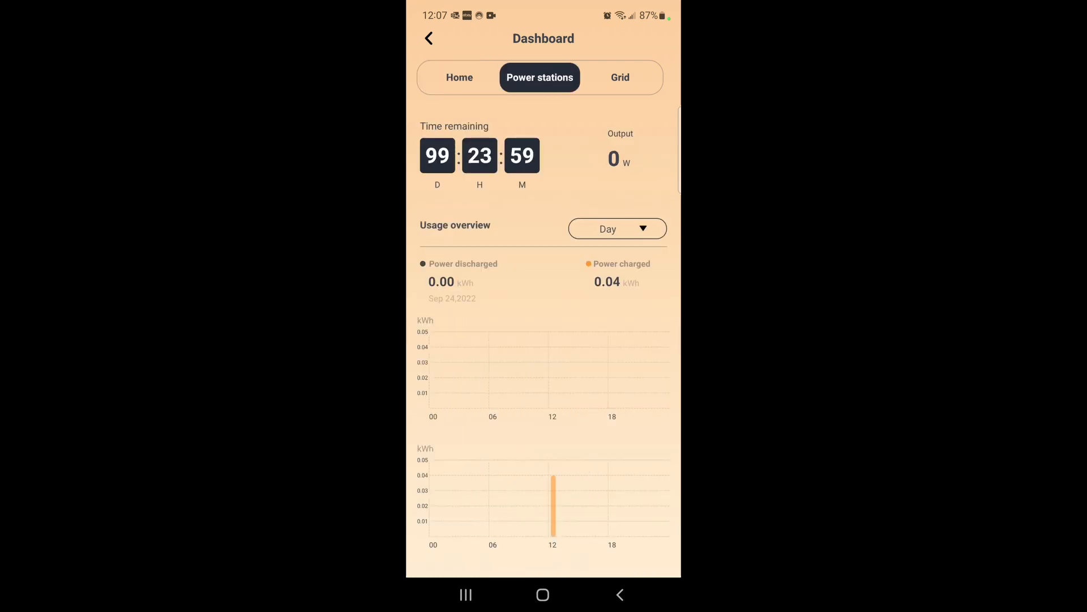
left_click(616, 228)
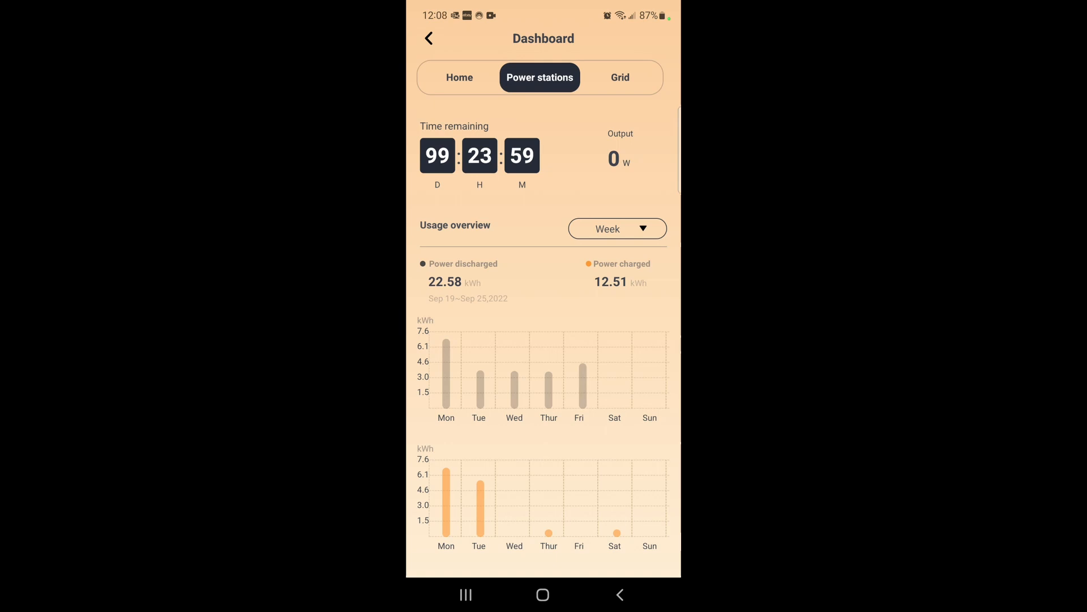
Check daily discharged energy totals for Monday, Tuesday and another day
left_click(445, 368)
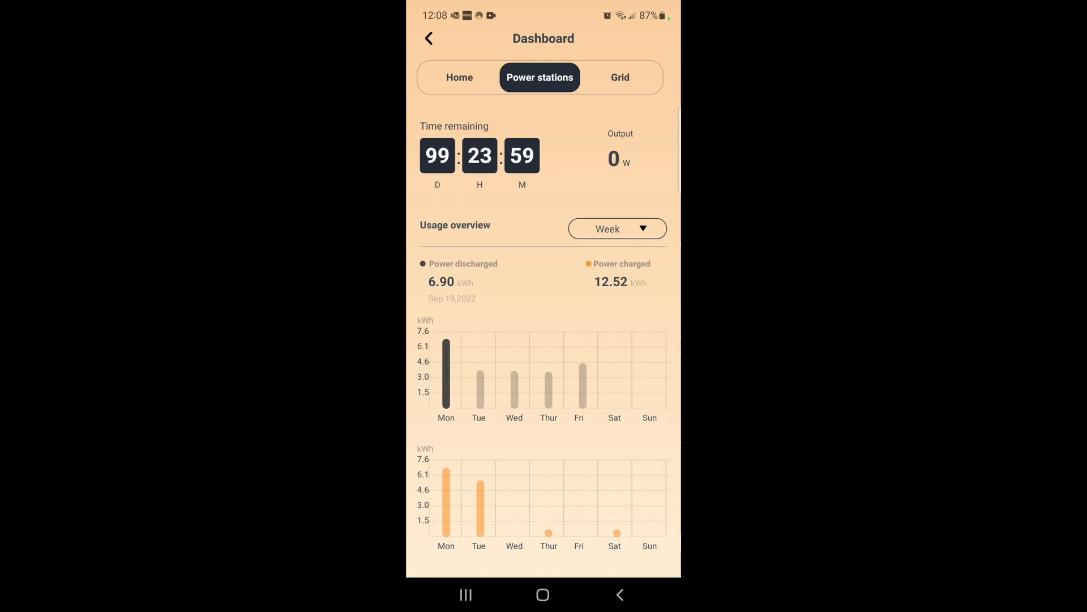
left_click(479, 375)
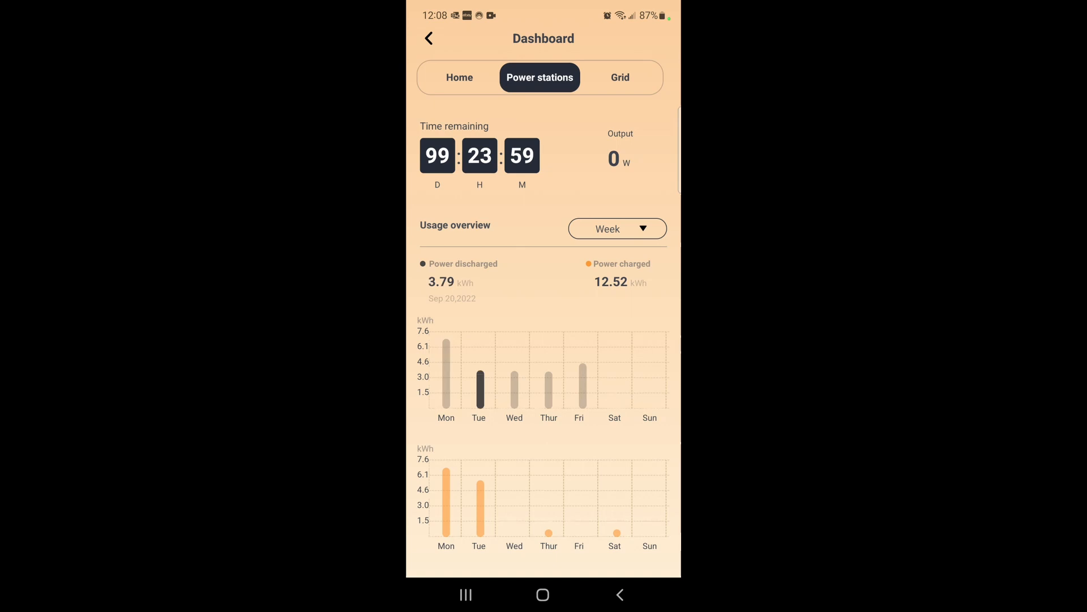
left_click(547, 378)
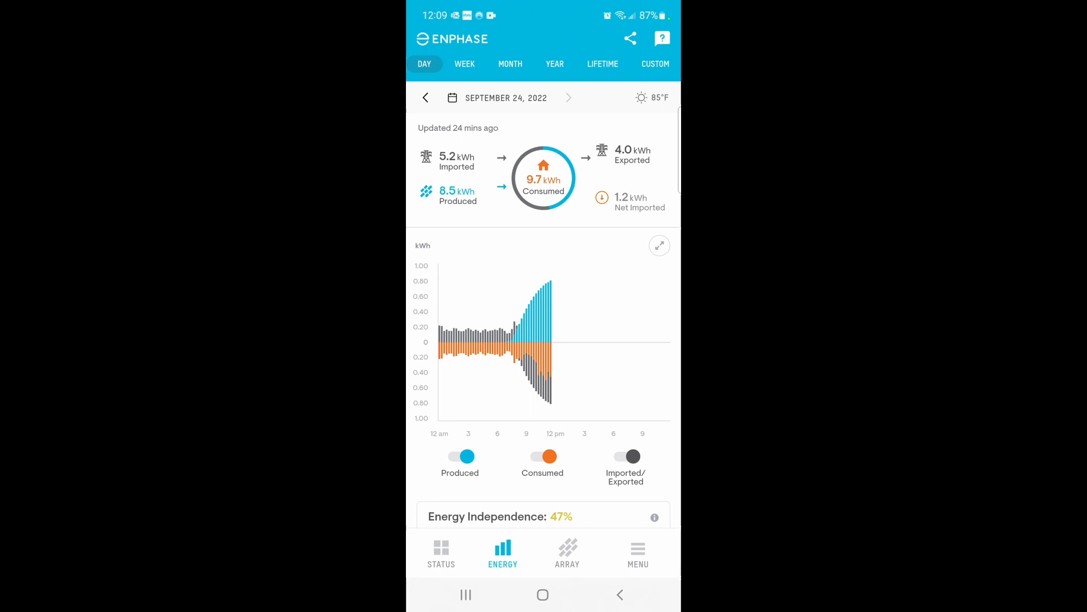
Move the Day view back to September 23: 24.1 kWh produced, 20.4 consumed
left_click(425, 97)
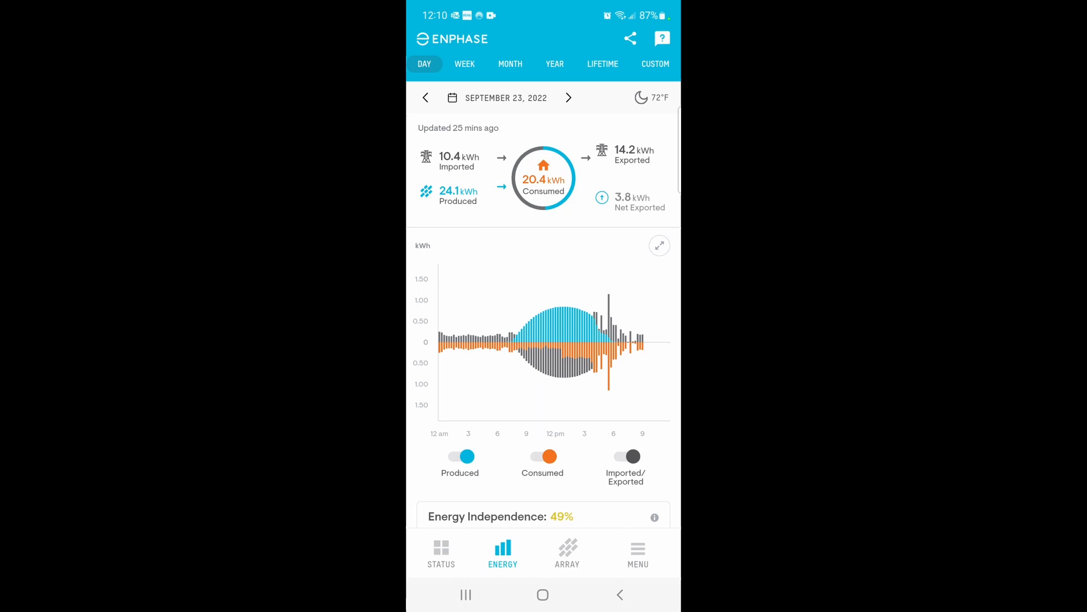
Step back through September 22 to September 21: 26.5 kWh produced, 16.6 consumed
left_click(426, 97)
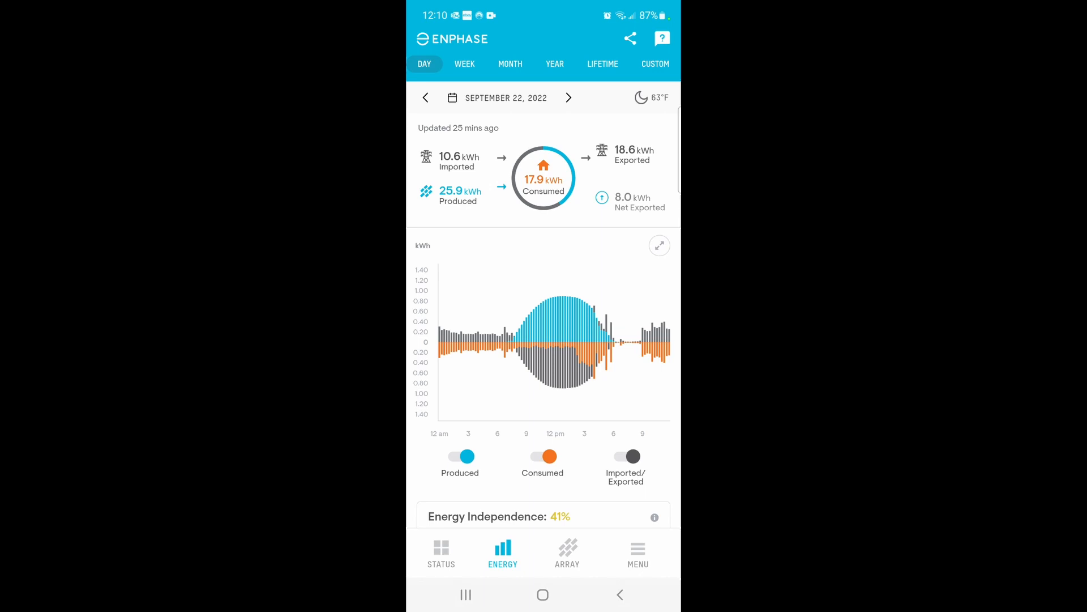
left_click(426, 97)
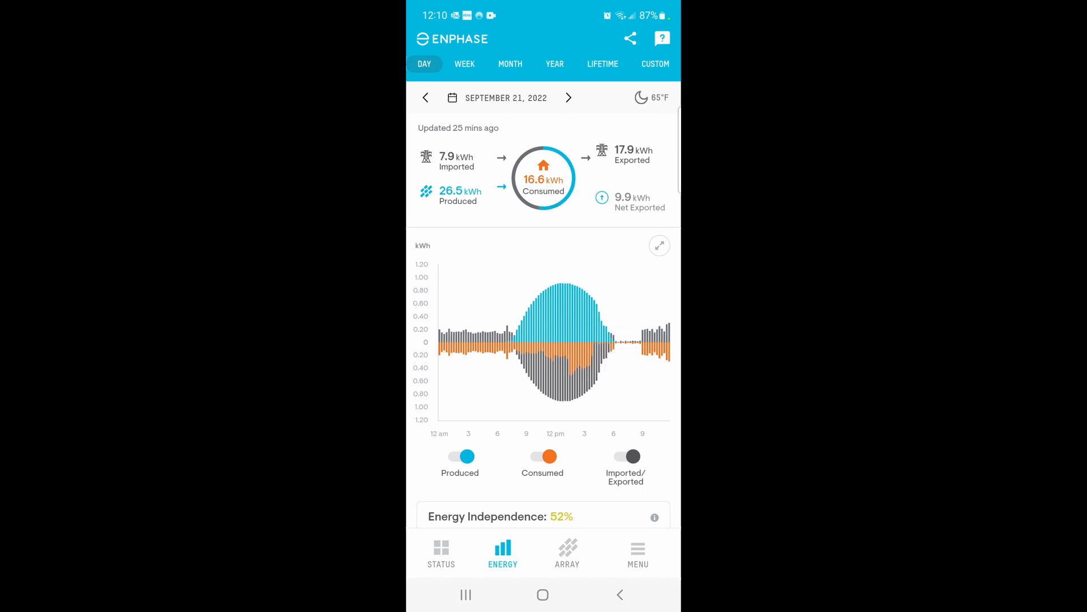